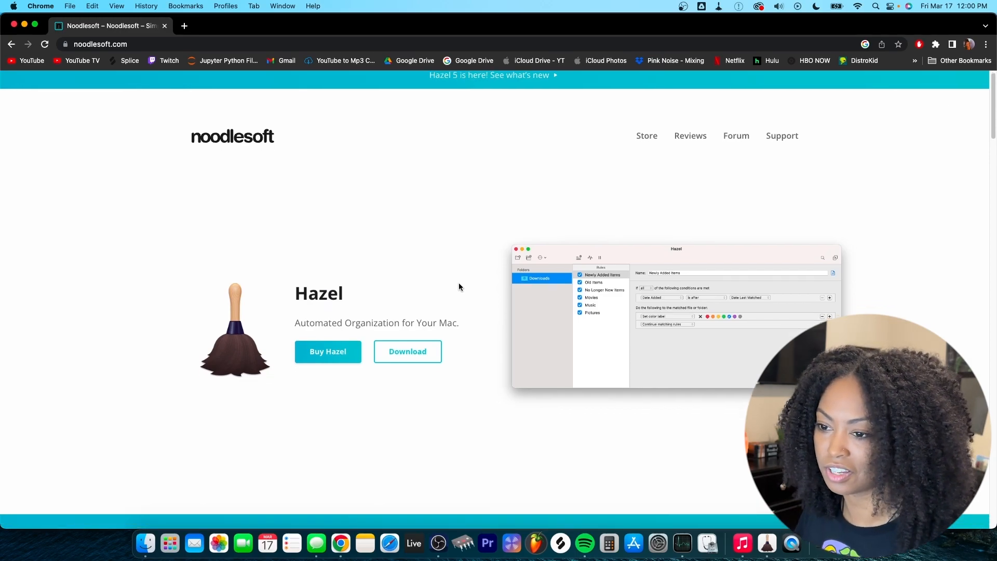
Select the Exported beats folder's Subfolders rule that runs rules on folder contents.
scroll(down, 3)
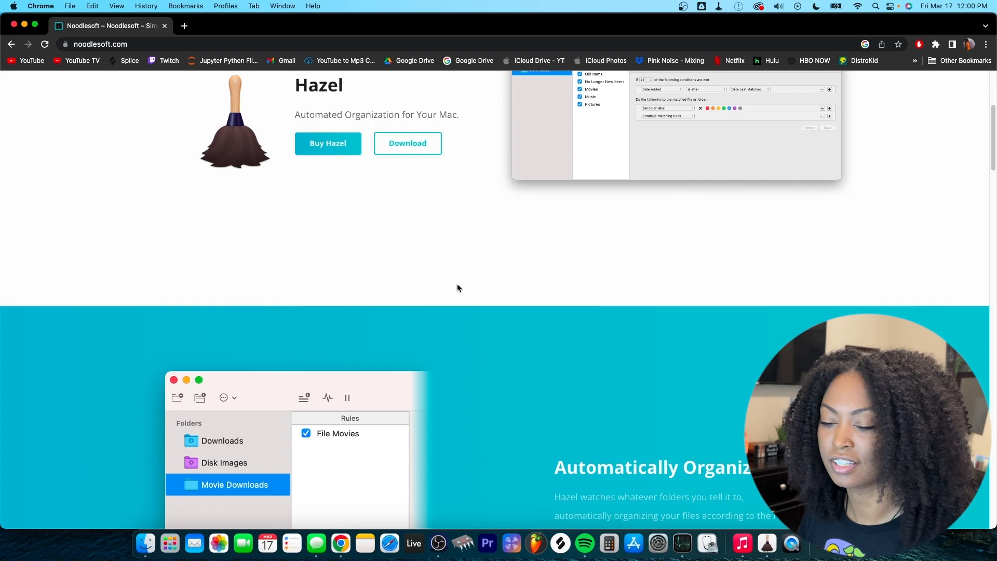
scroll(down, 3)
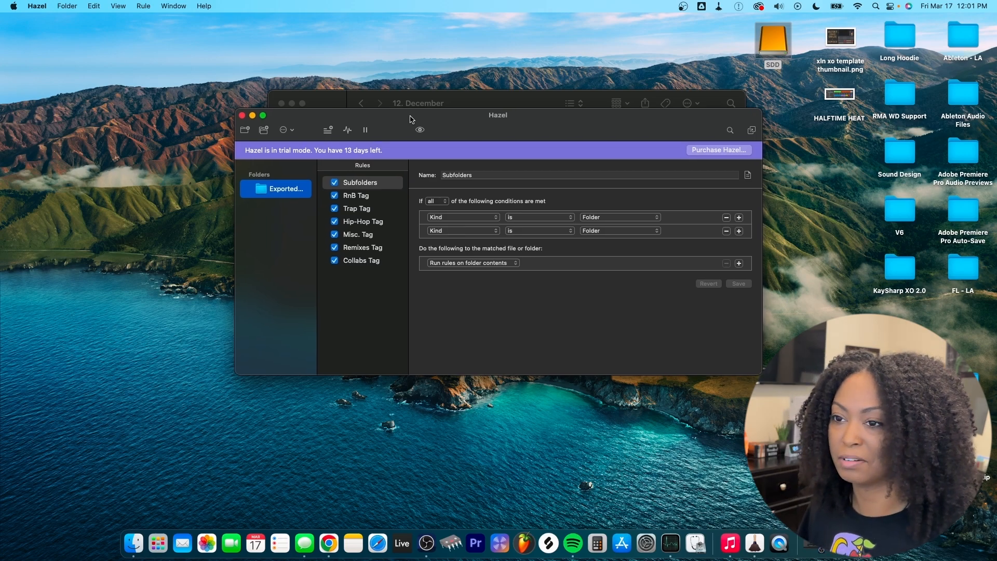
mouse_move(417, 124)
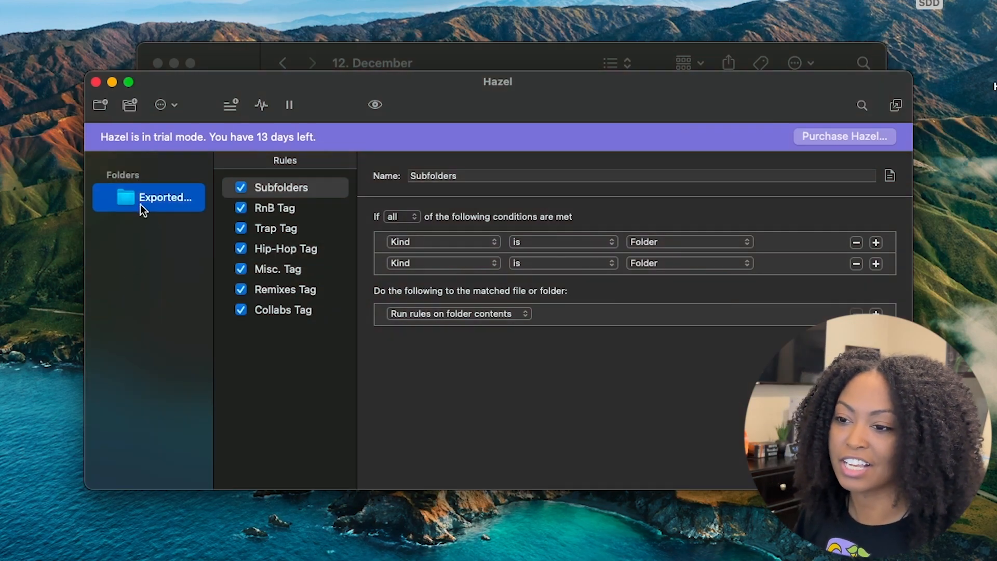
mouse_move(148, 198)
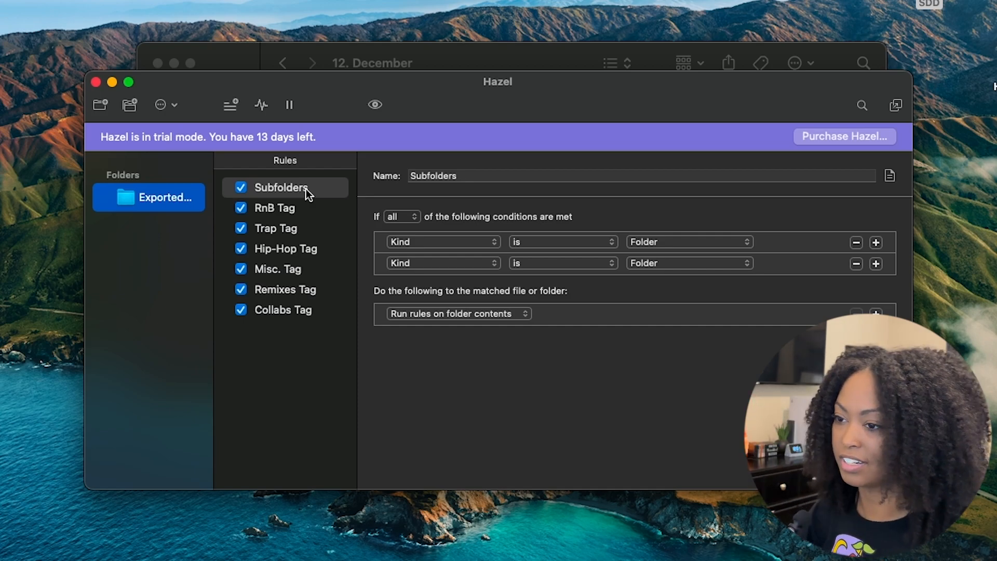
click(274, 208)
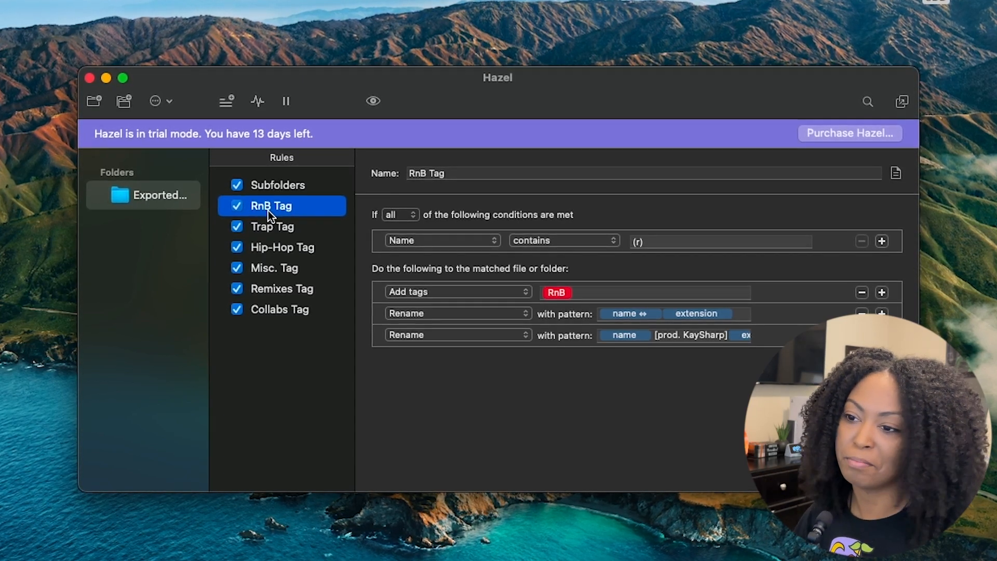
View the RnB Tag rule, then the Trap Tag rule matching names containing (t).
click(271, 225)
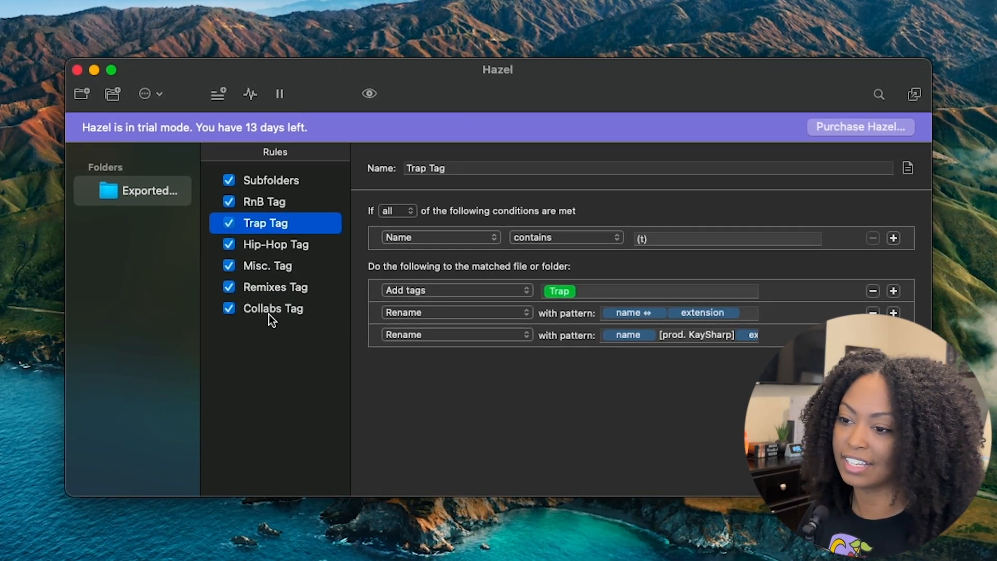
click(264, 201)
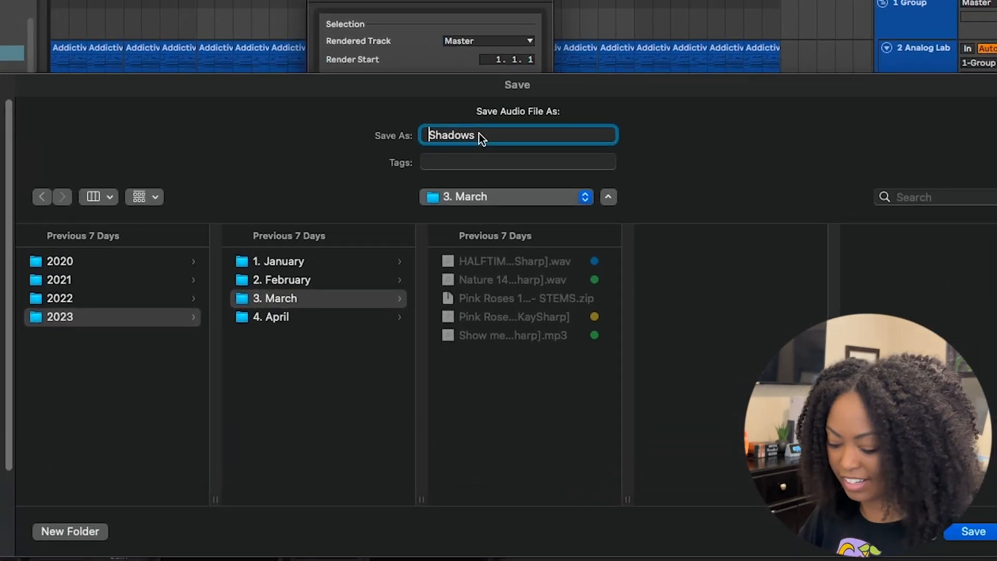
Name the Ableton export '(r) Shadows 125 BPM' so Hazel tags it as RnB.
text((r))
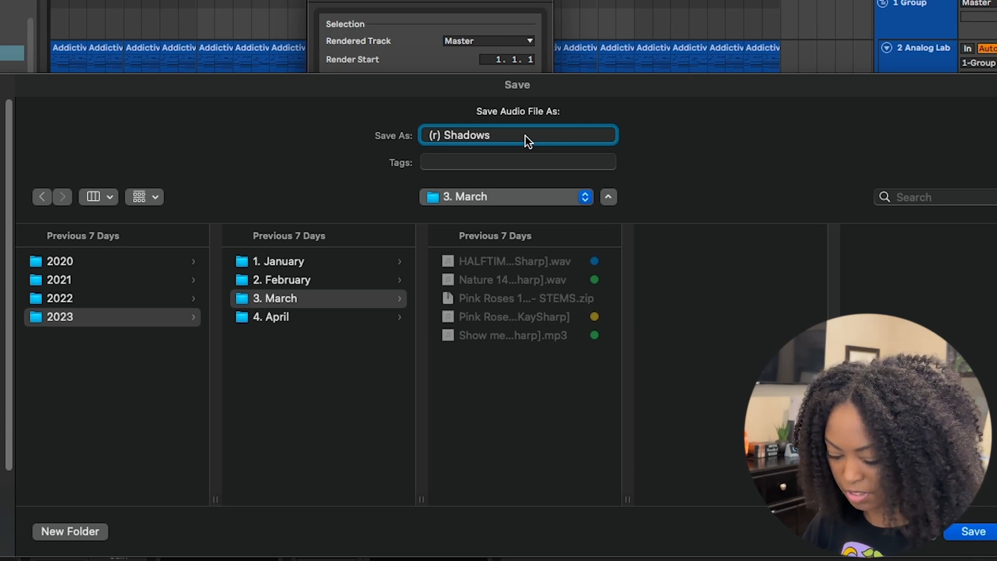
text(125)
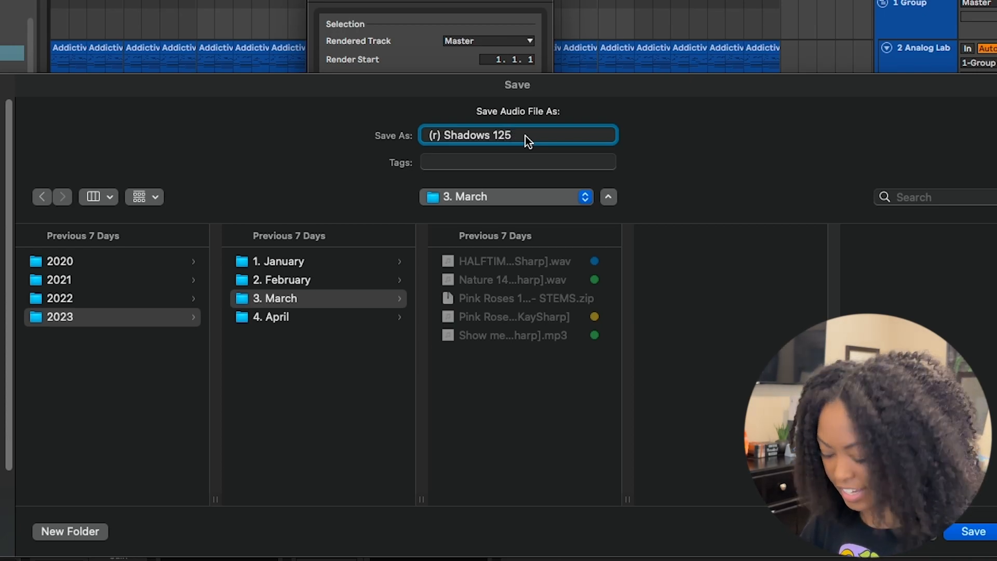
text(BPM)
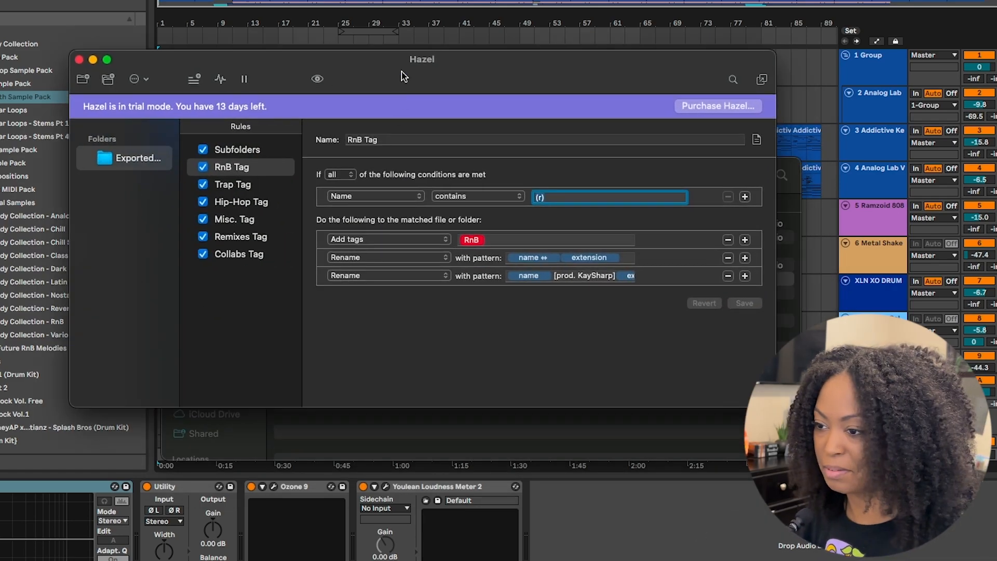
mouse_move(368, 247)
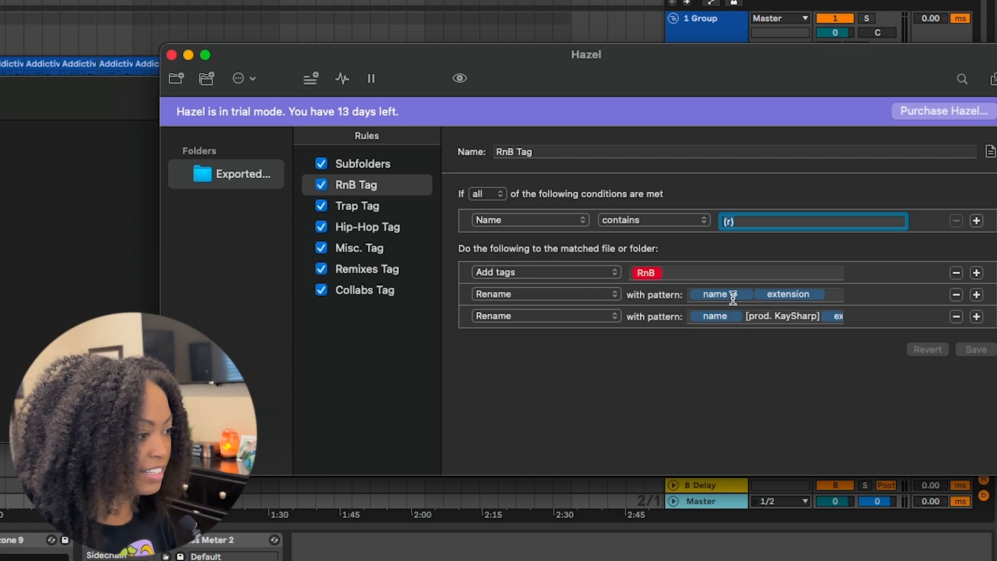
Bring up the RnB Tag rule's first rename pattern with its name and extension elements.
click(719, 294)
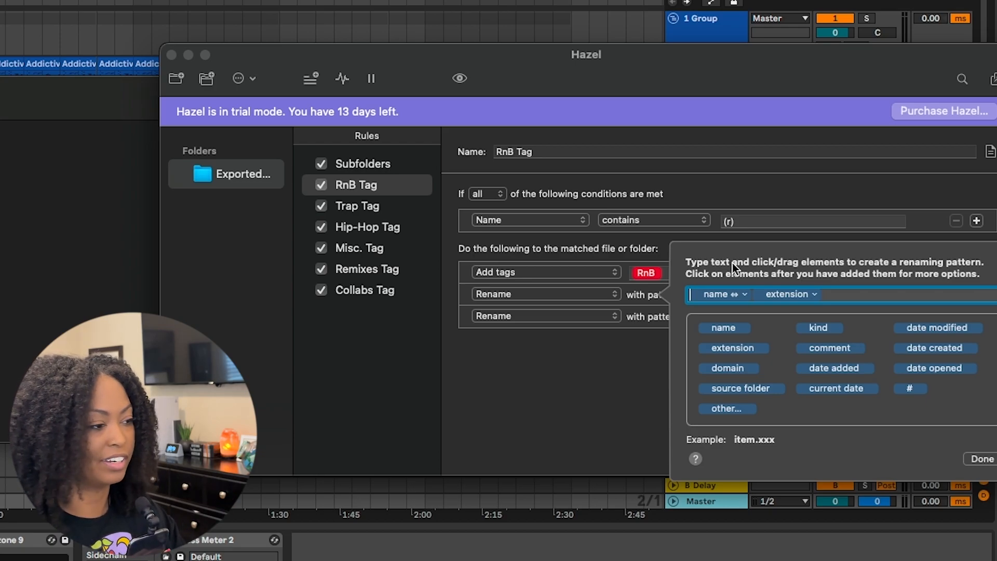
Set the name element to replace '(r)' with nothing, stripping the code from file names.
click(722, 294)
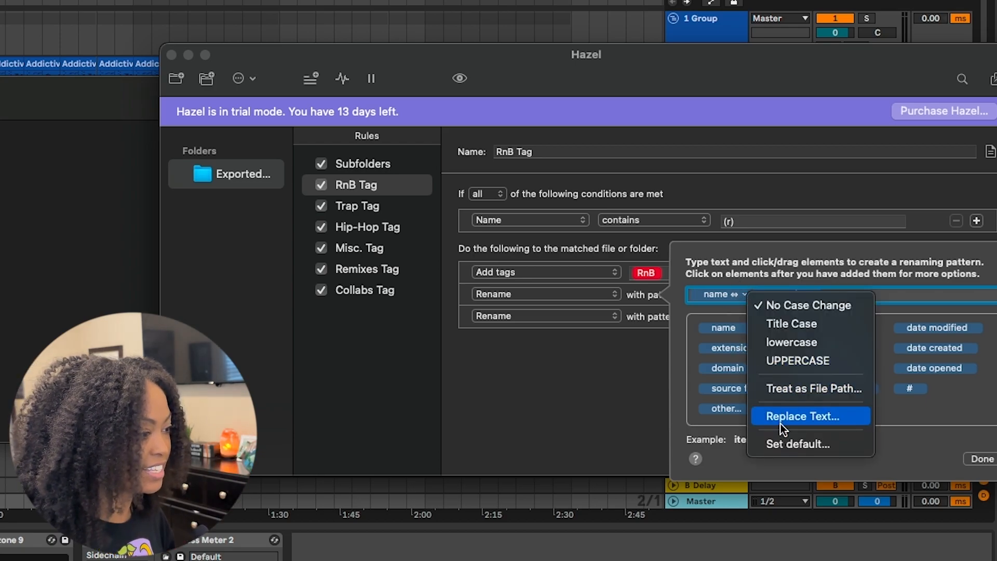
mouse_move(704, 296)
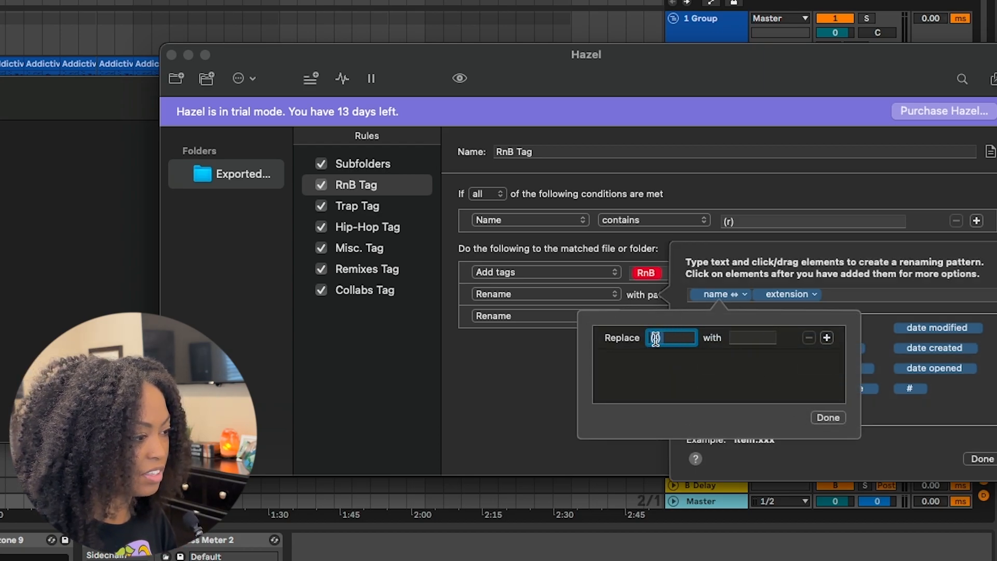
text((r))
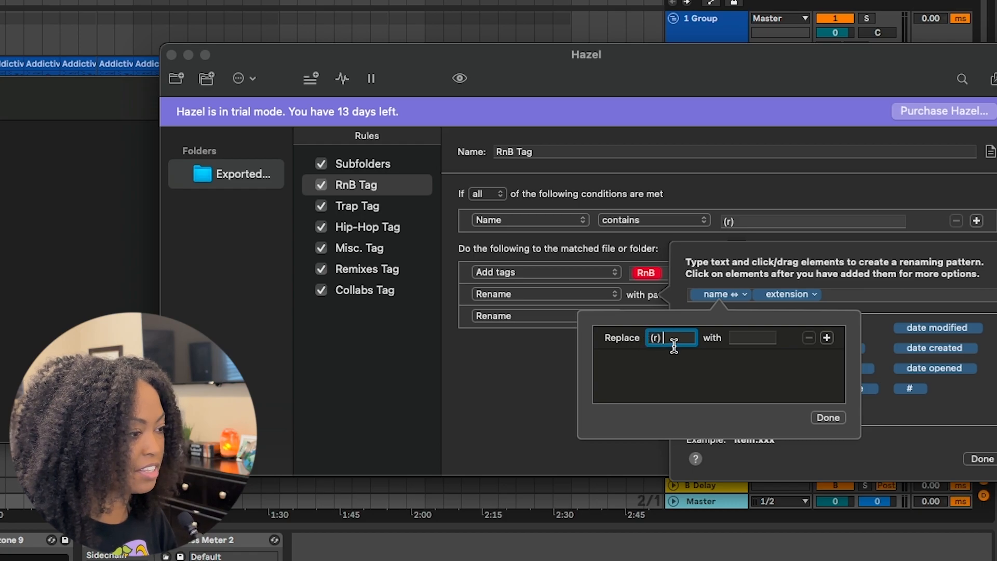
click(753, 338)
text( [prod. KaySharp])
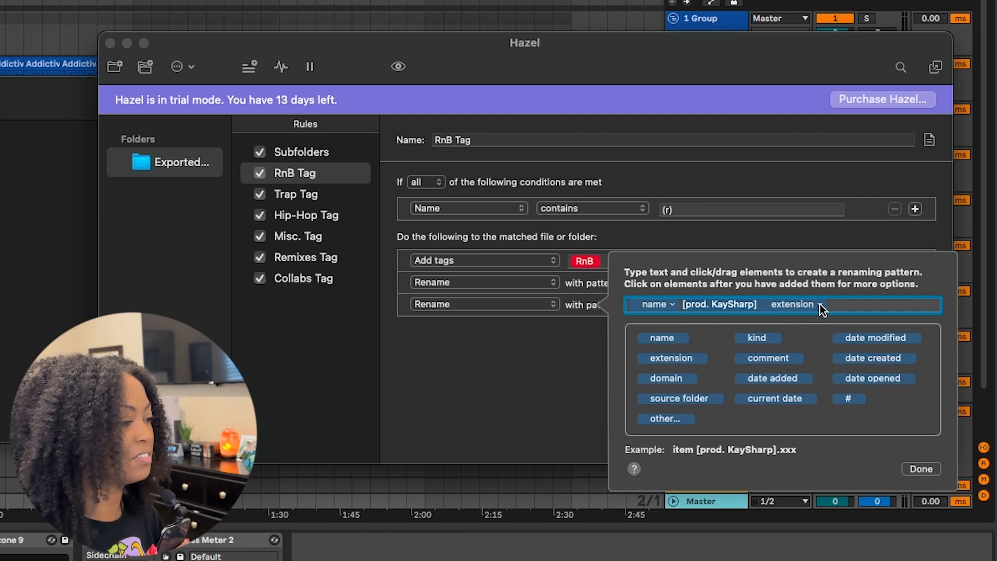
Show the second rename pattern placing [prod. KaySharp] between name and extension.
click(921, 469)
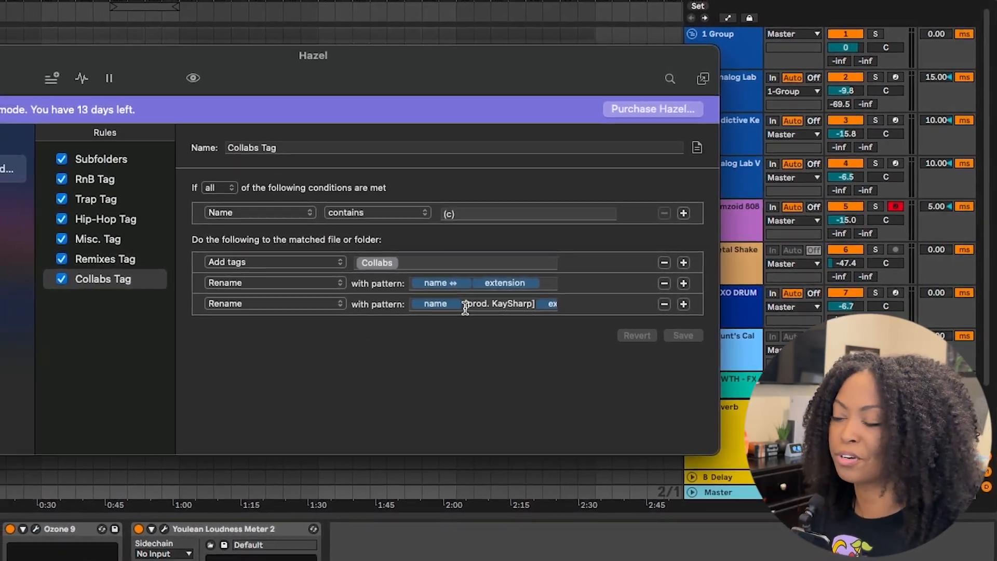
Check the Collabs Tag rule's [prod. KaySharp] append pattern and close it.
click(464, 303)
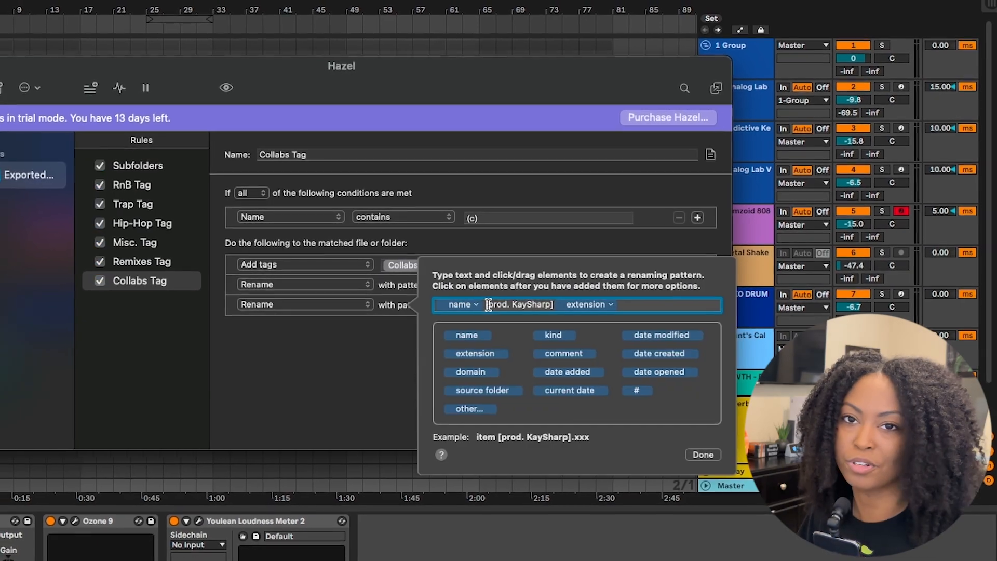
click(702, 454)
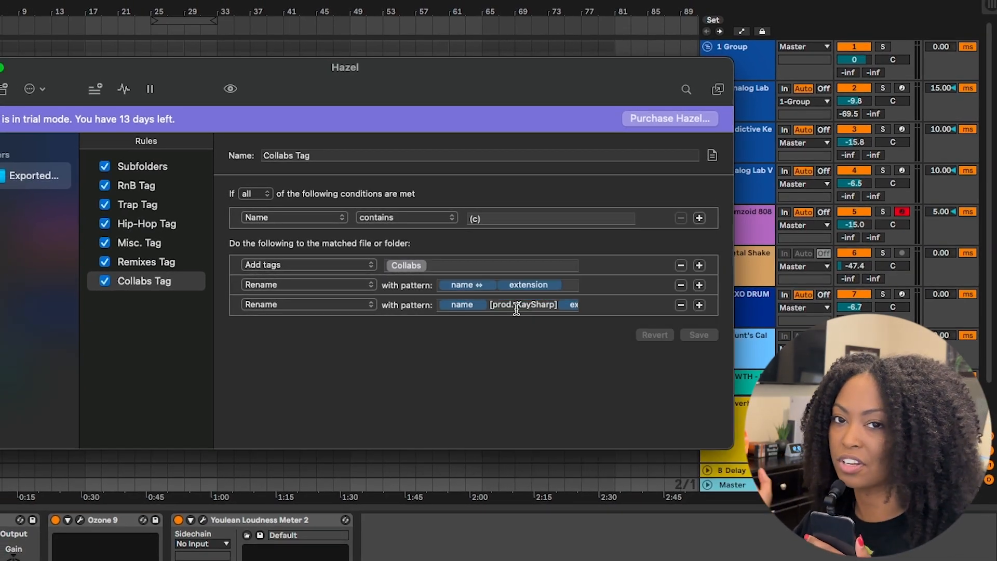
Review the RnB Tag rule, then the Misc. Tag rule tagging names containing (m).
click(136, 185)
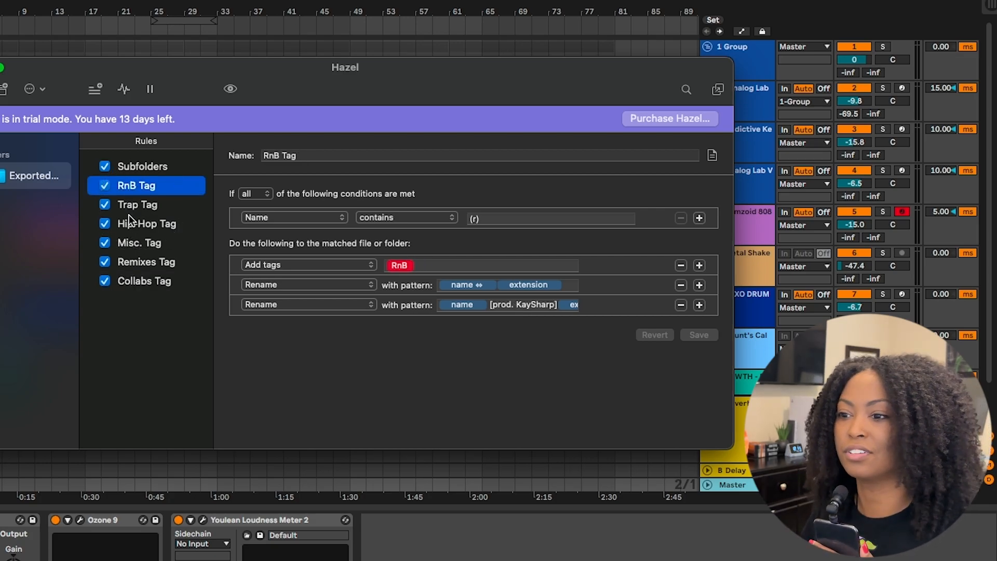
click(139, 242)
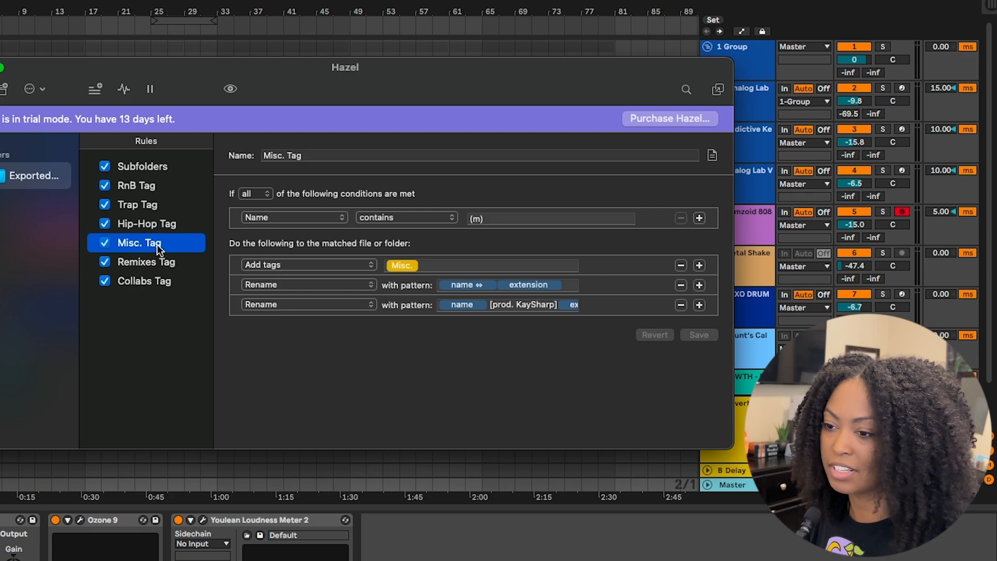